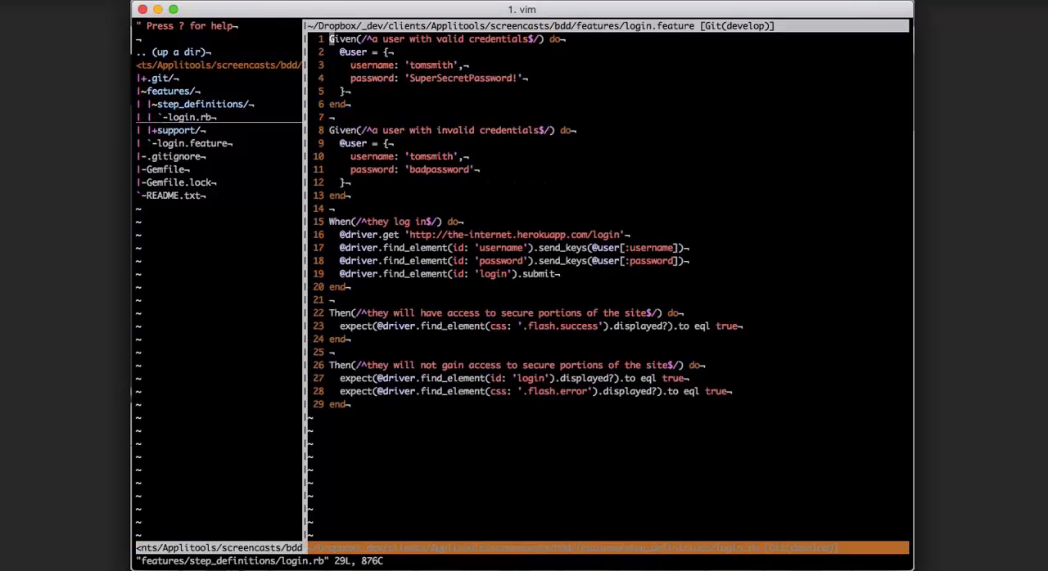
# - Select and then deselect the three login action lines
pyautogui.press('V')
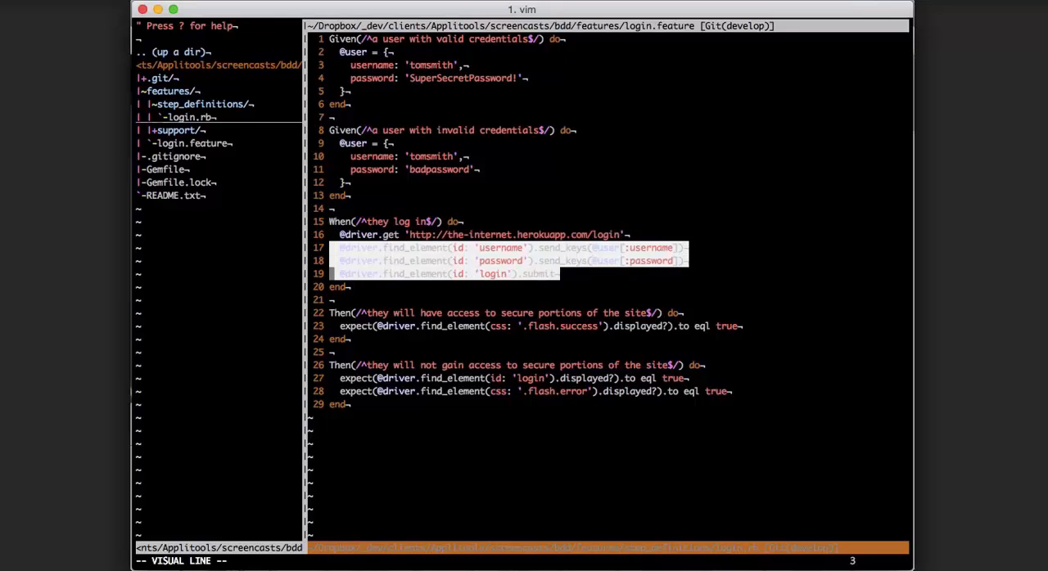
pyautogui.press('Escape')
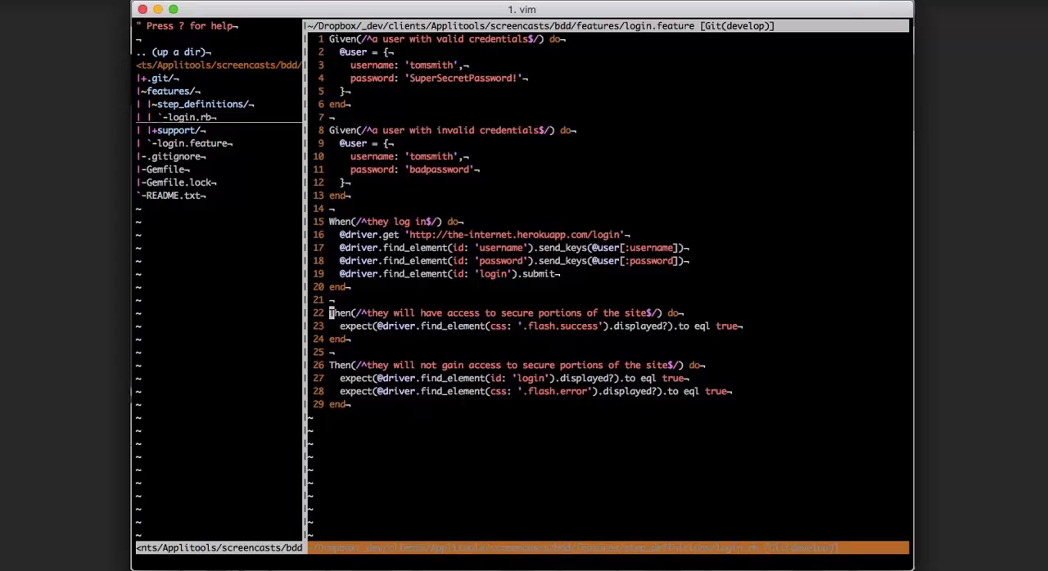
pyautogui.press('V')
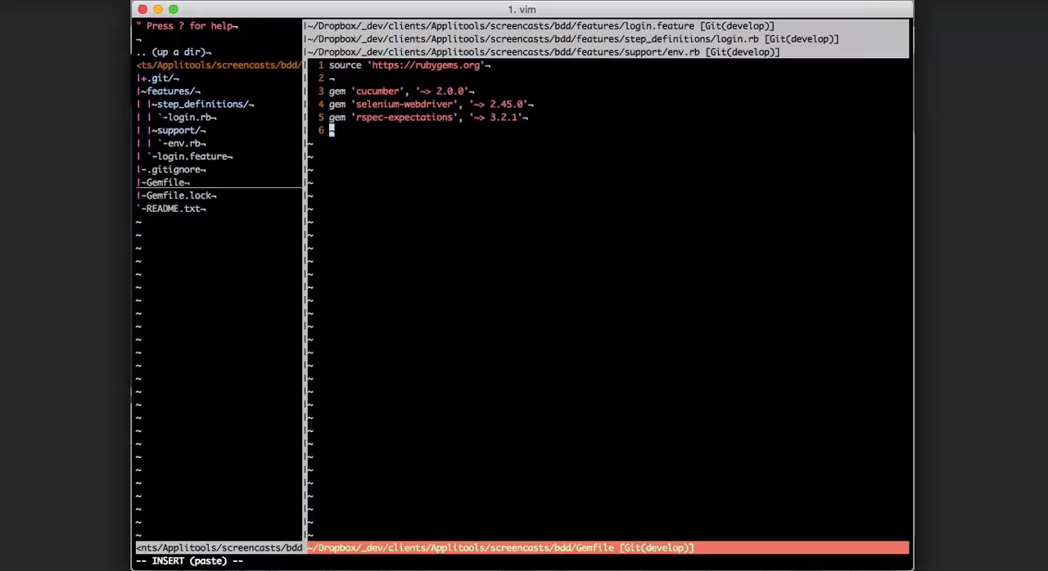
# - Add gem 'eyes_selenium' on line 6 of the Gemfile
pyautogui.write("gem '")
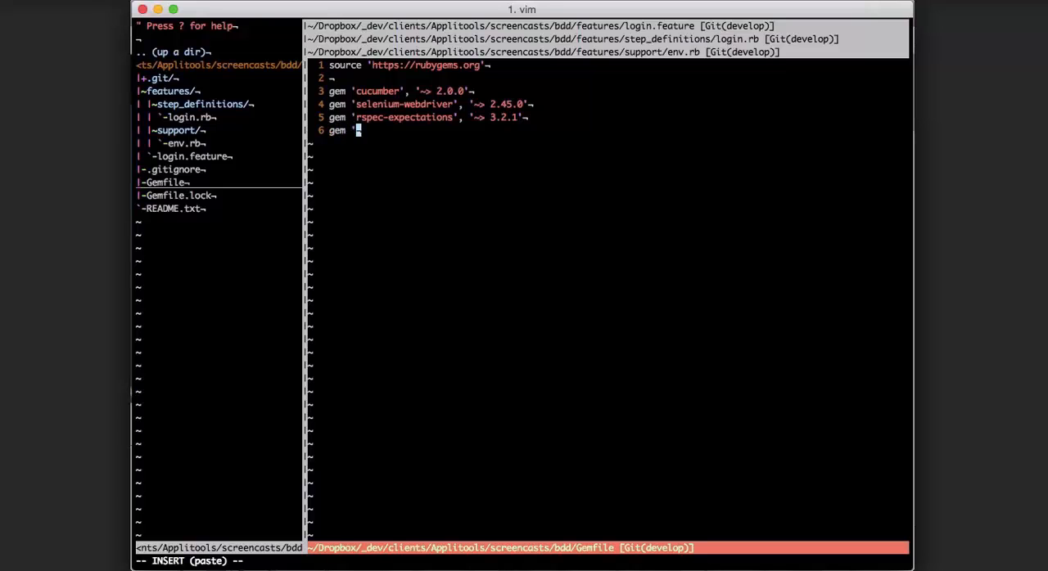
pyautogui.write('eyes')
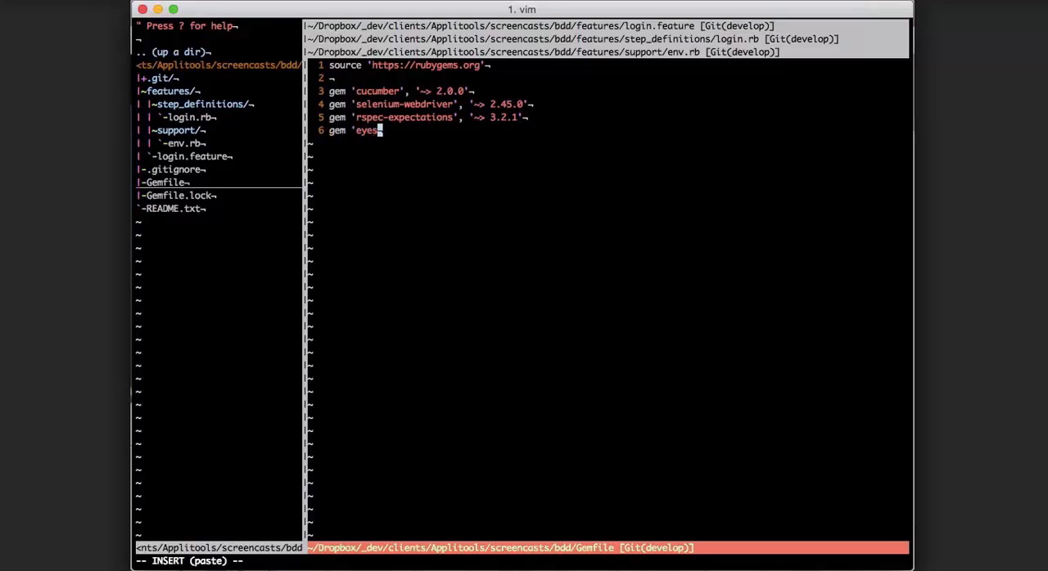
pyautogui.write('_selenium')
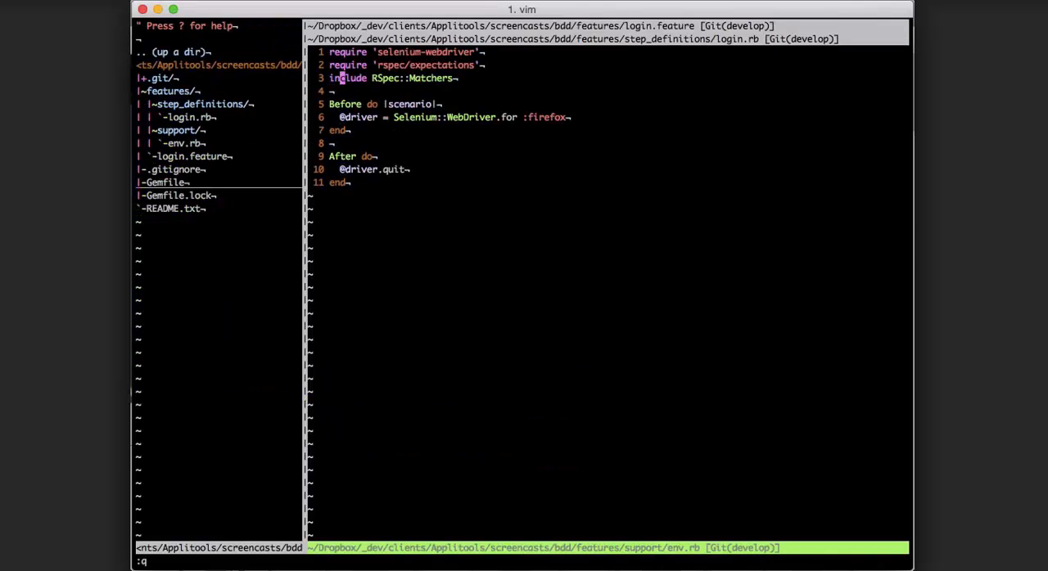
pyautogui.write("require 'eyes_selenium'")
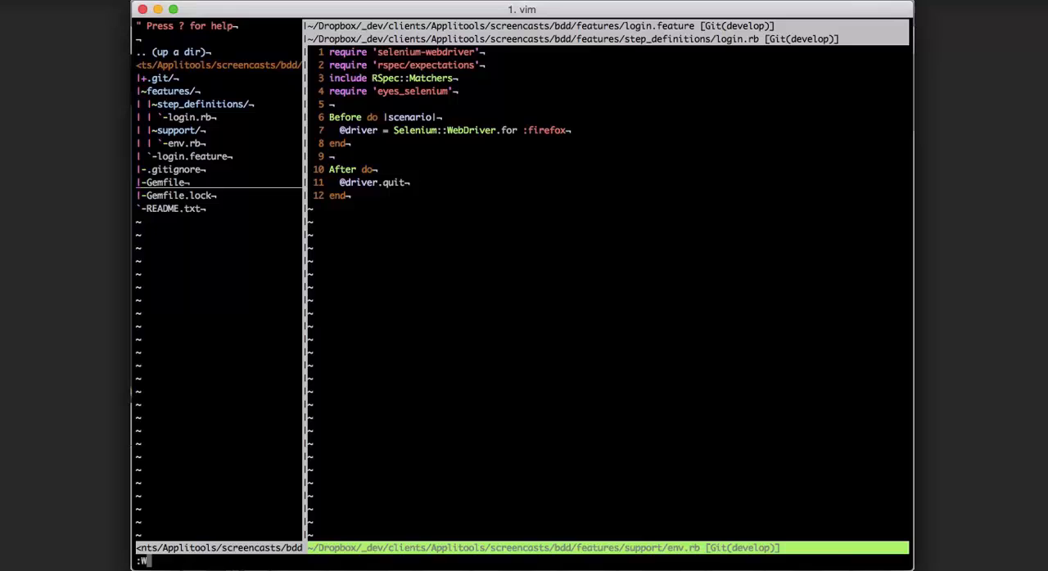
pyautogui.press('o')
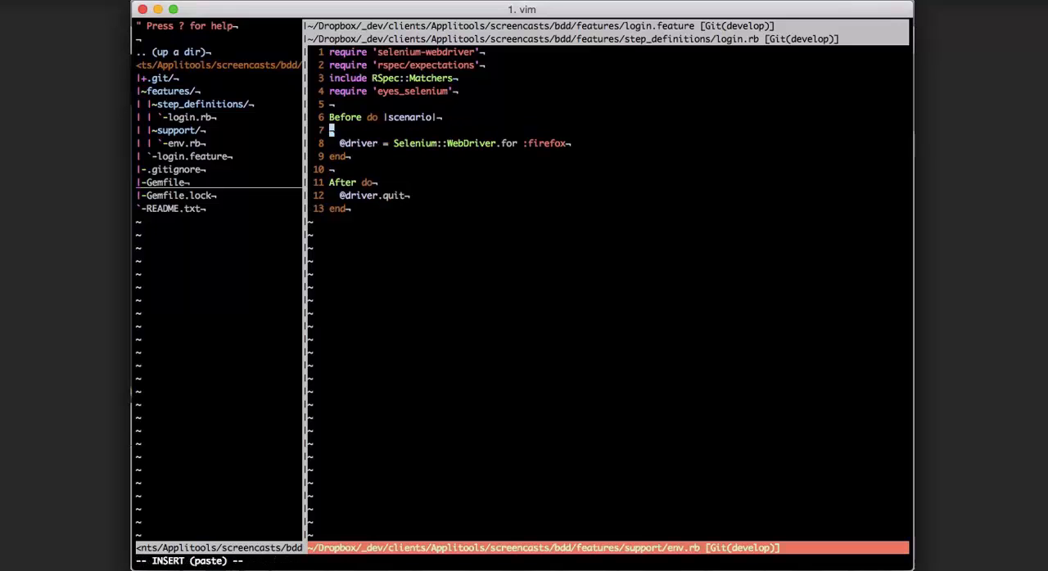
pyautogui.write('@')
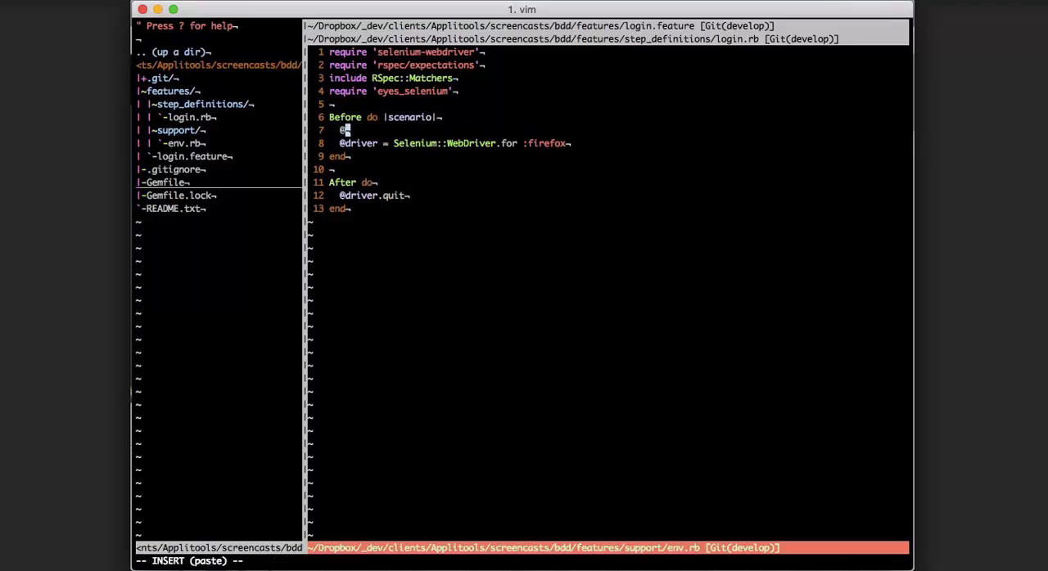
pyautogui.write('eyes =')
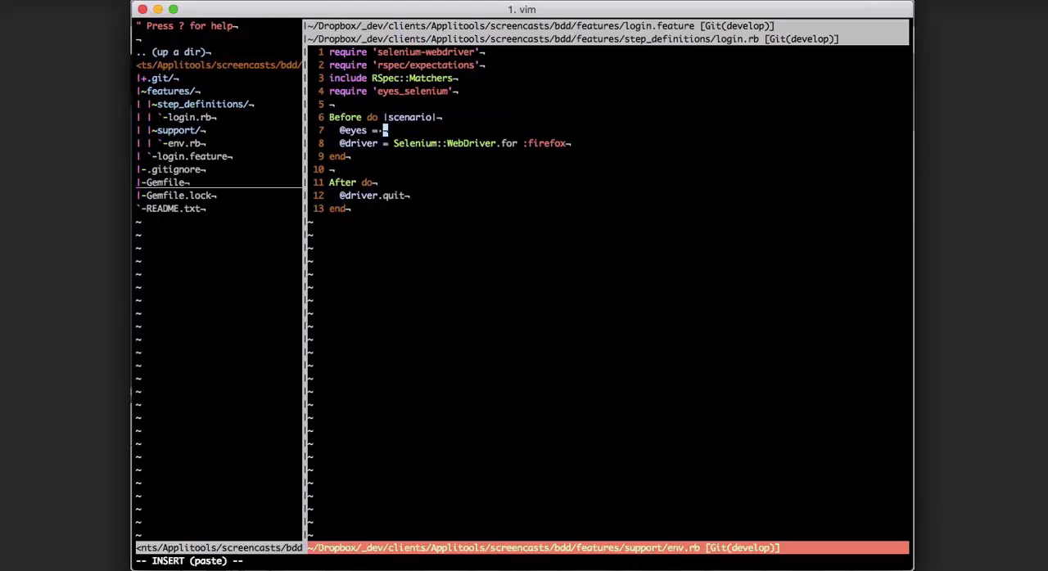
pyautogui.write('Applitoo')
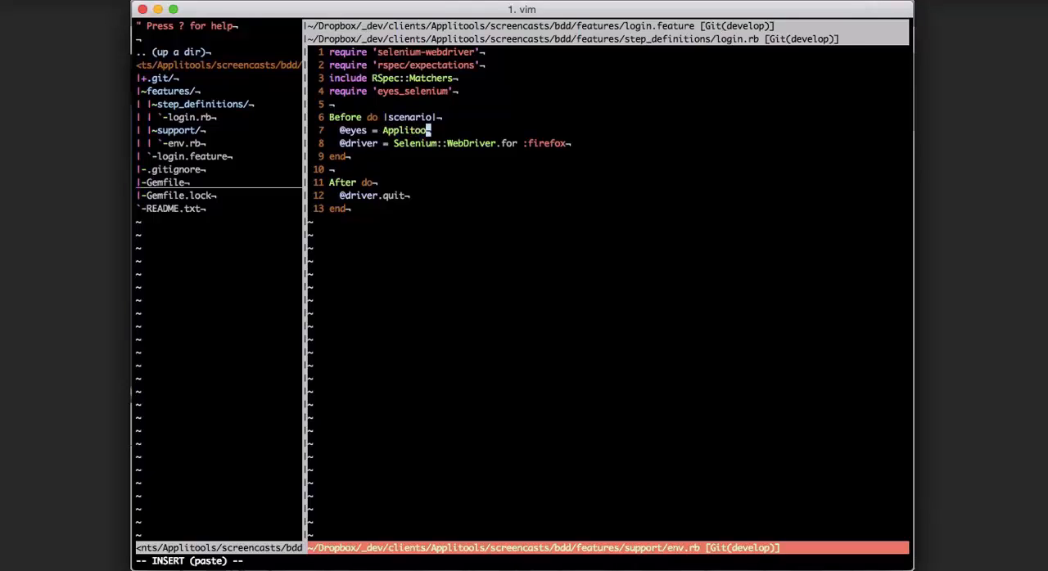
pyautogui.write('::')
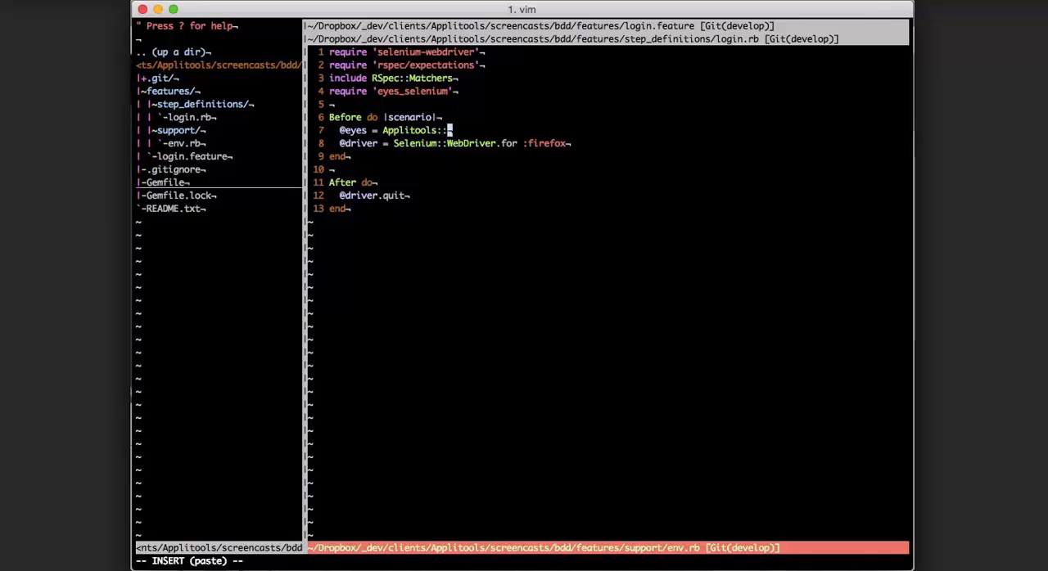
pyautogui.write('Eyes.new')
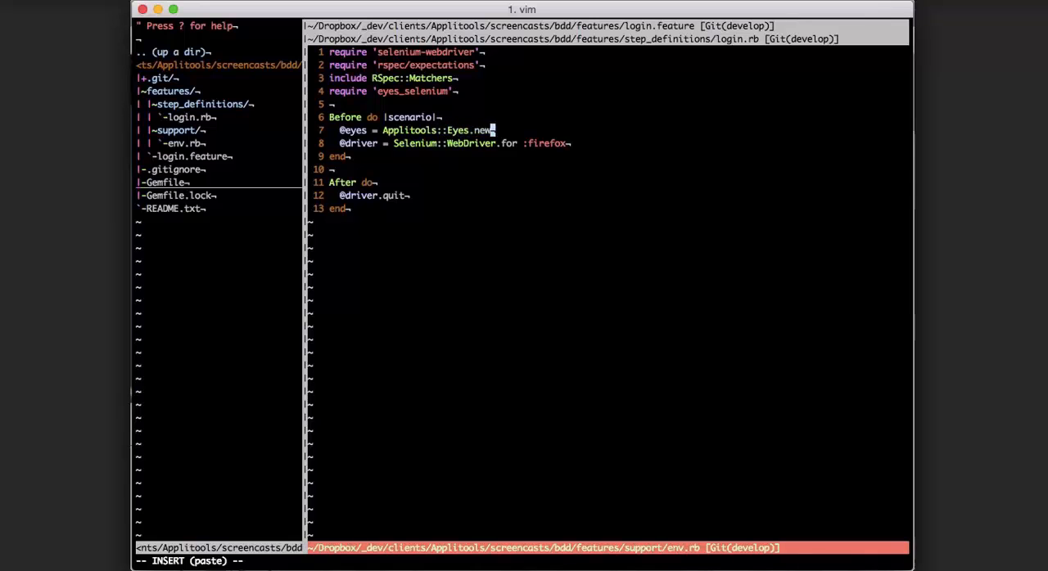
pyautogui.press('Enter')
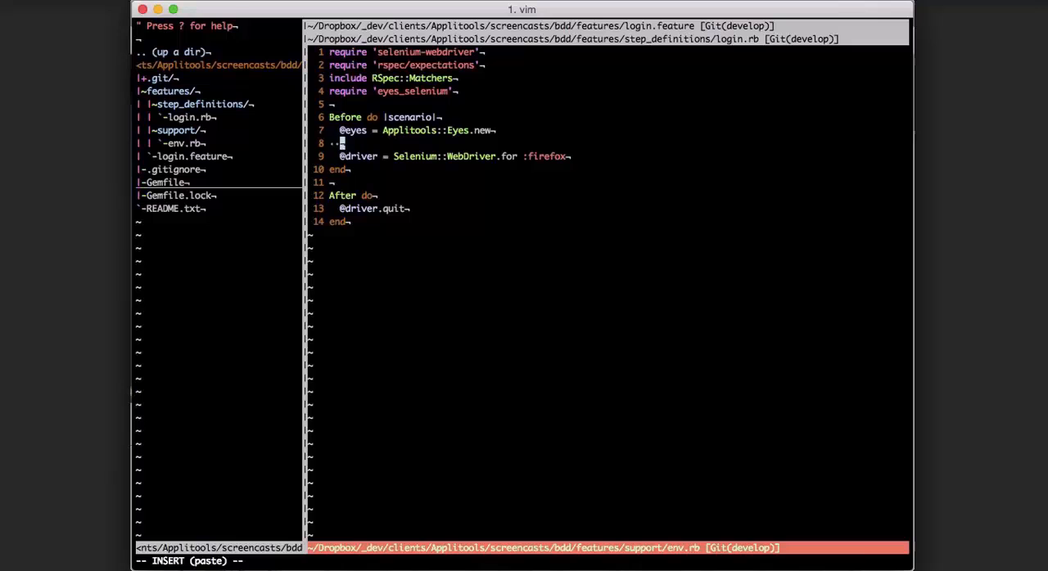
pyautogui.write('@e')
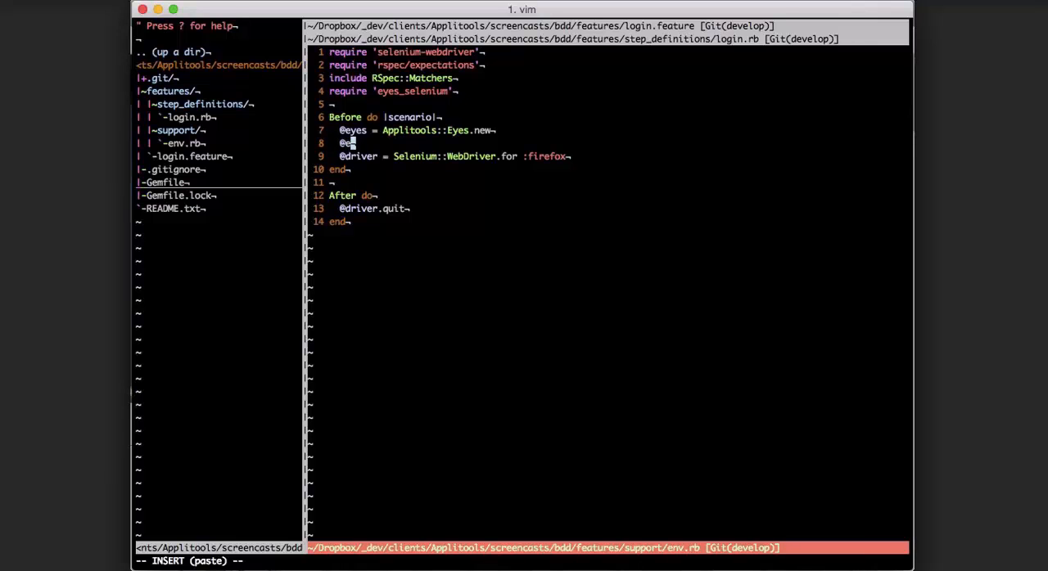
pyautogui.write('yes.api_key')
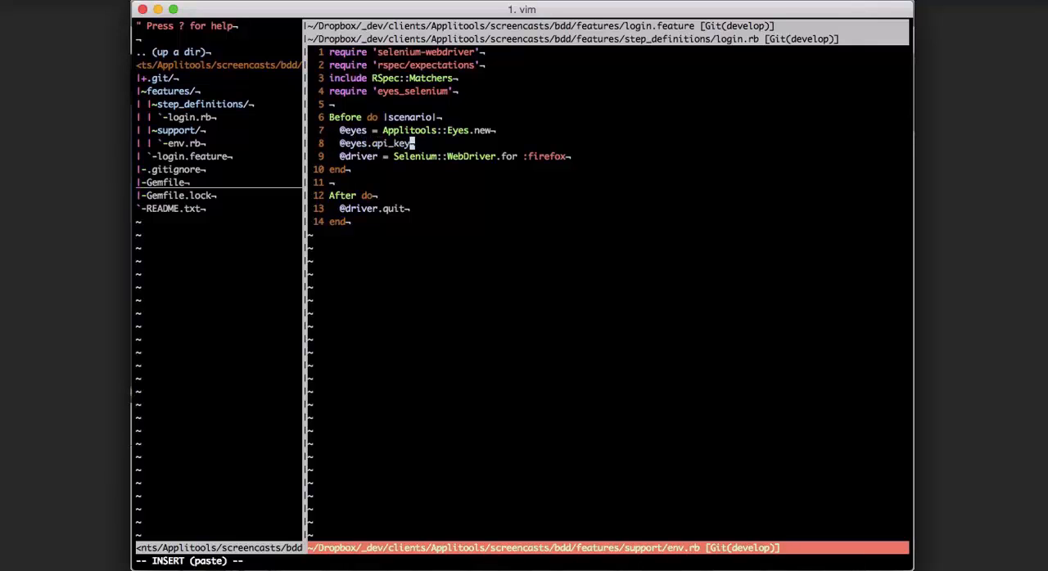
pyautogui.write('=')
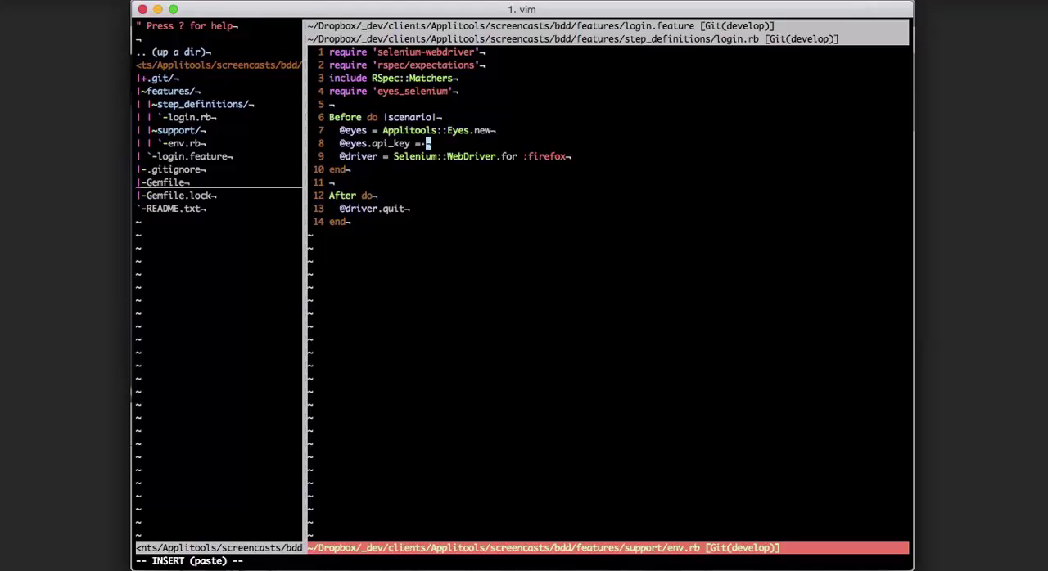
pyautogui.write('E')
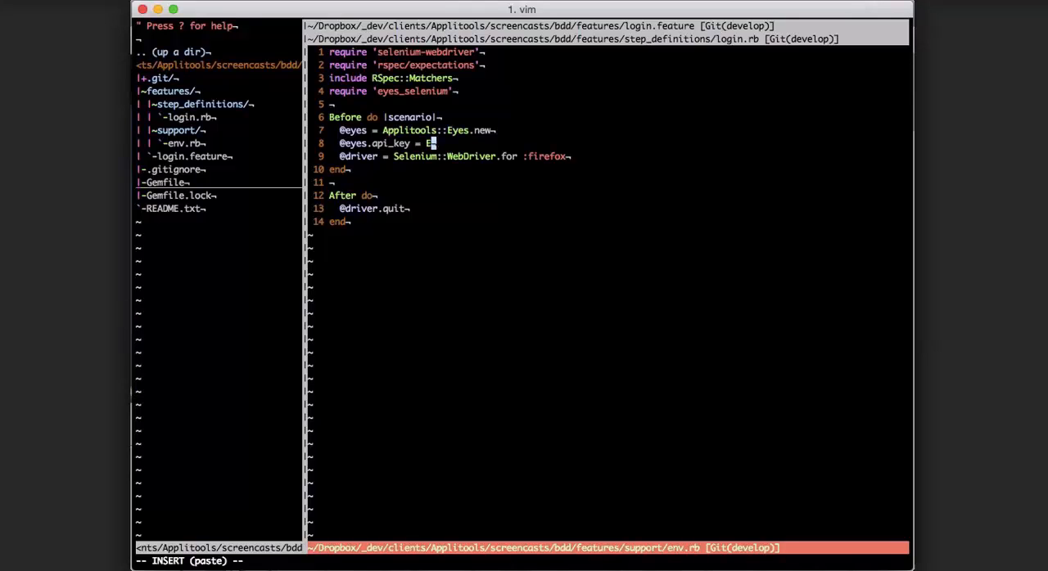
pyautogui.write('NV[')
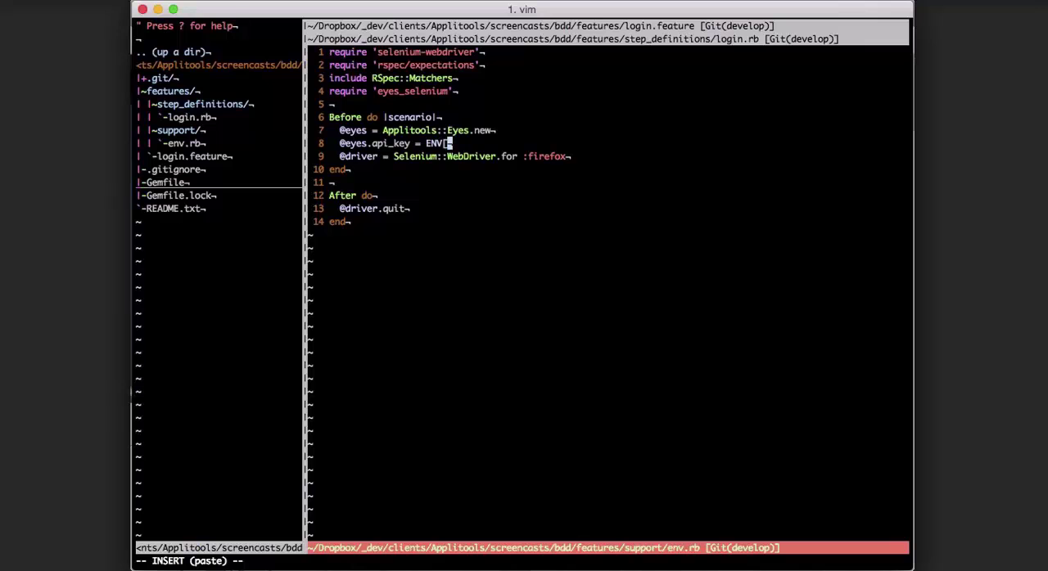
pyautogui.write("['APPLIT")
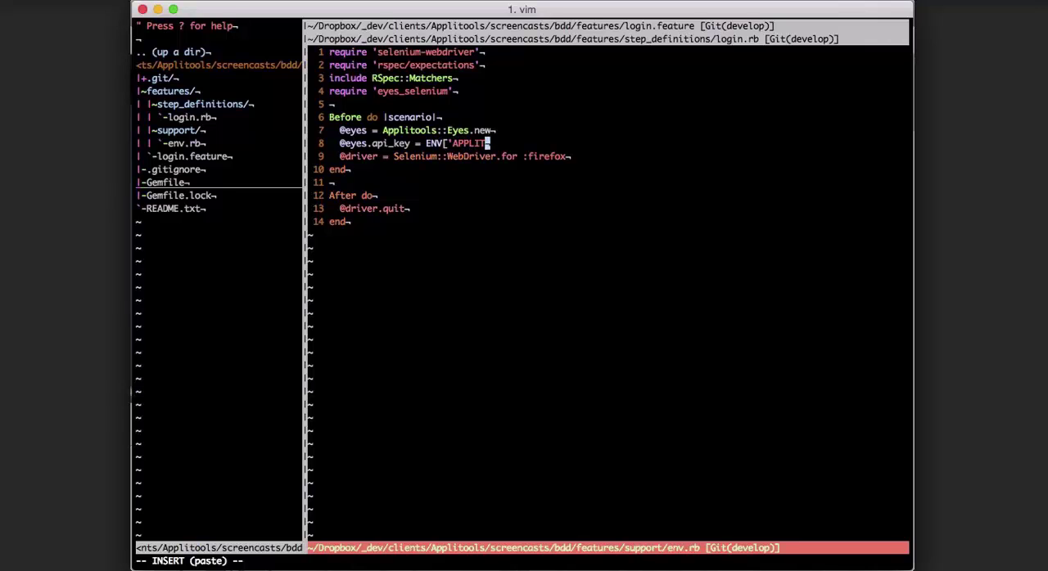
pyautogui.write('OOLS_API_')
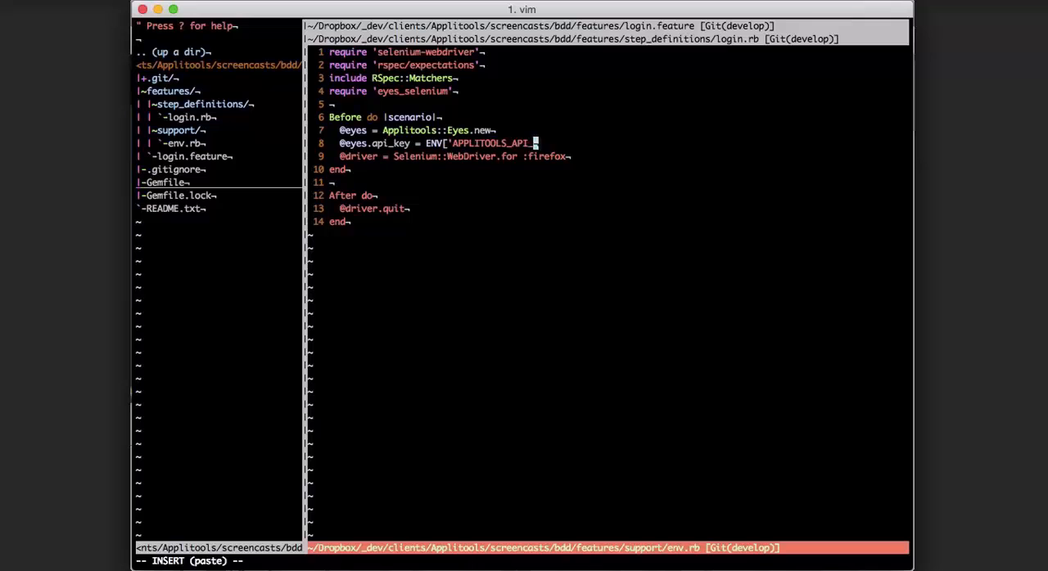
pyautogui.press('Escape')
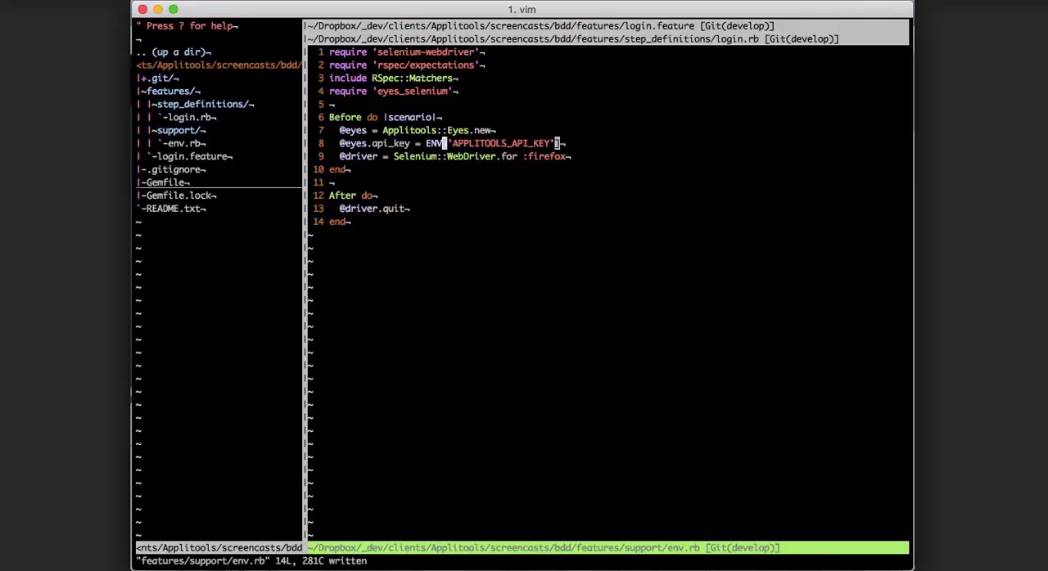
pyautogui.press('V')
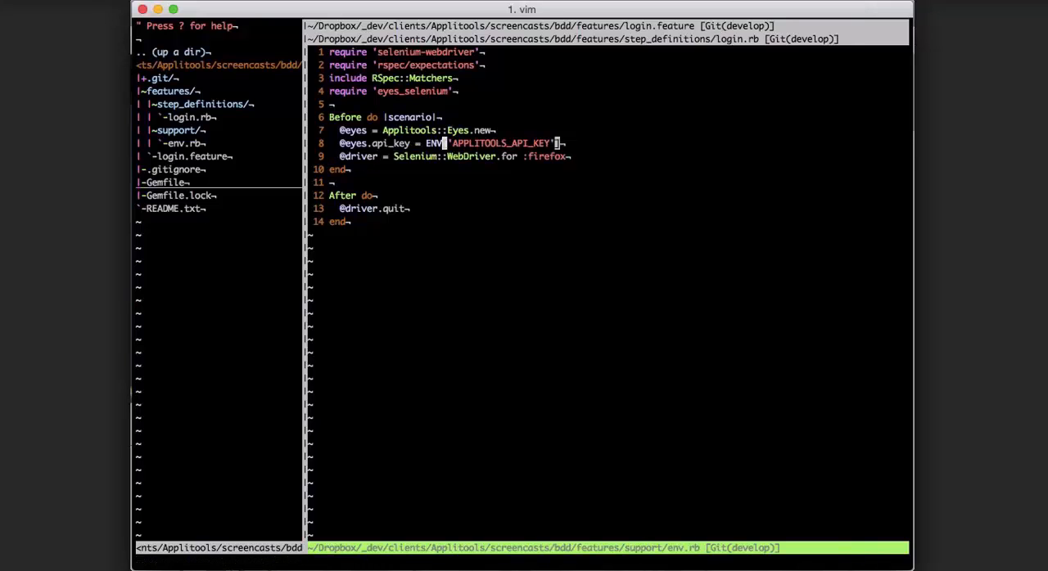
pyautogui.press('v')
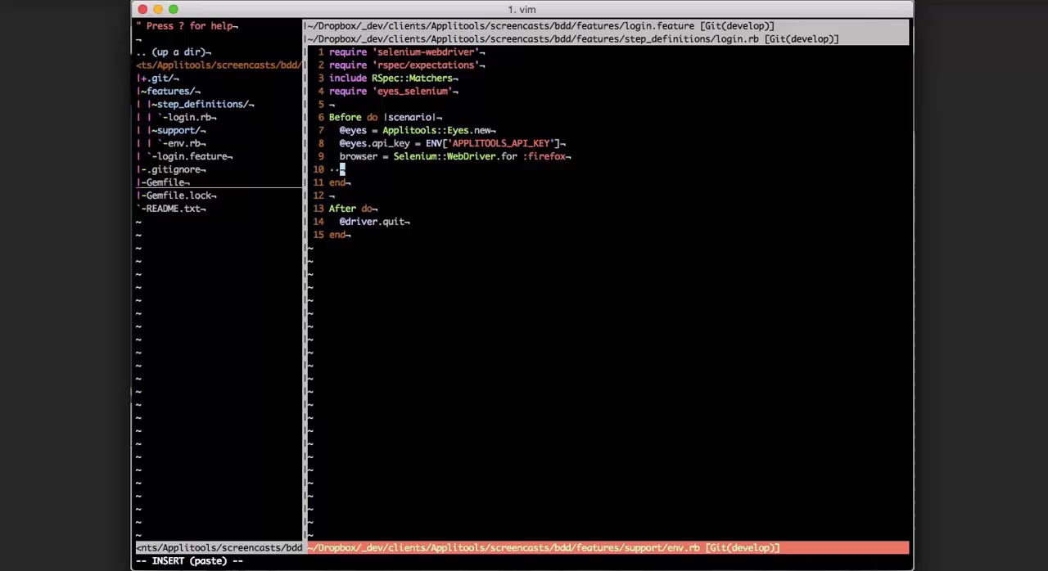
pyautogui.write('@driver =')
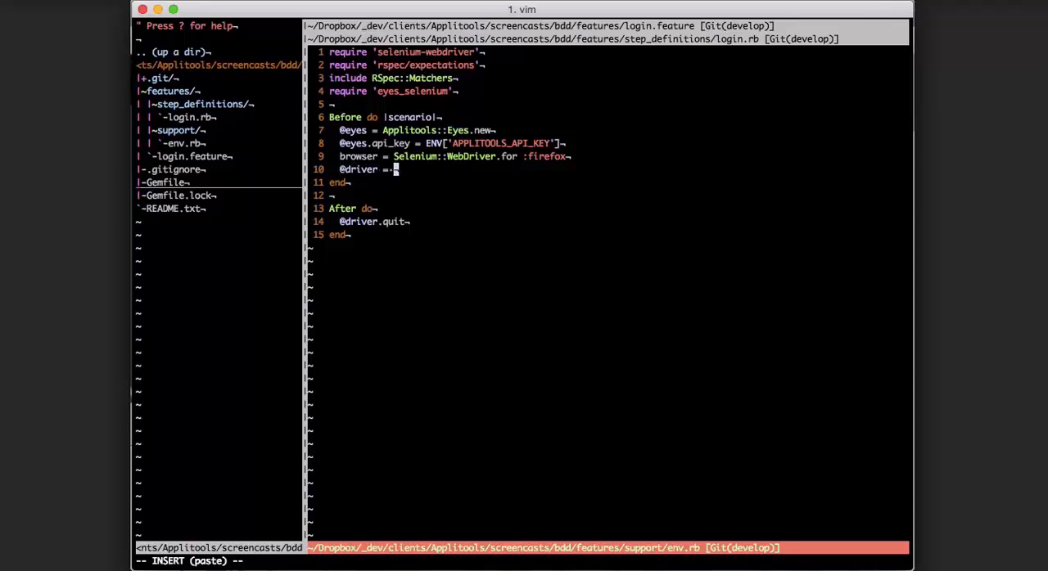
pyautogui.write('@eyes.o')
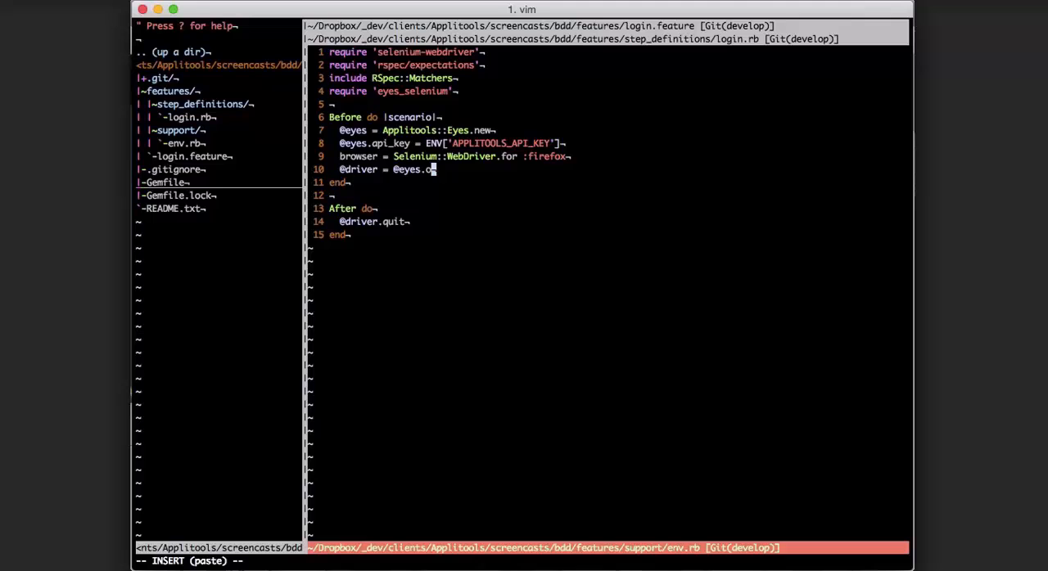
pyautogui.write('pen')
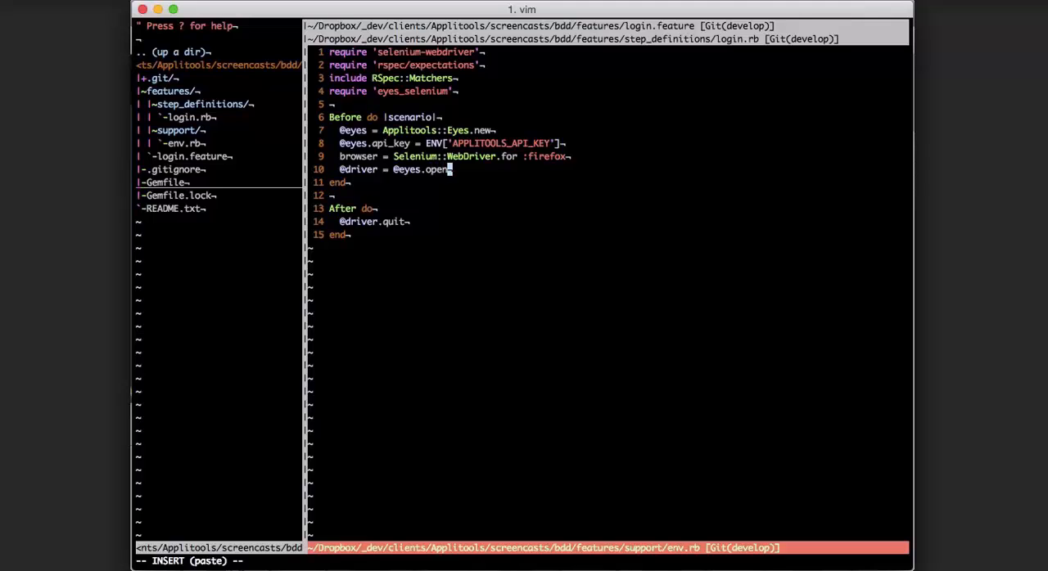
pyautogui.write('(a')
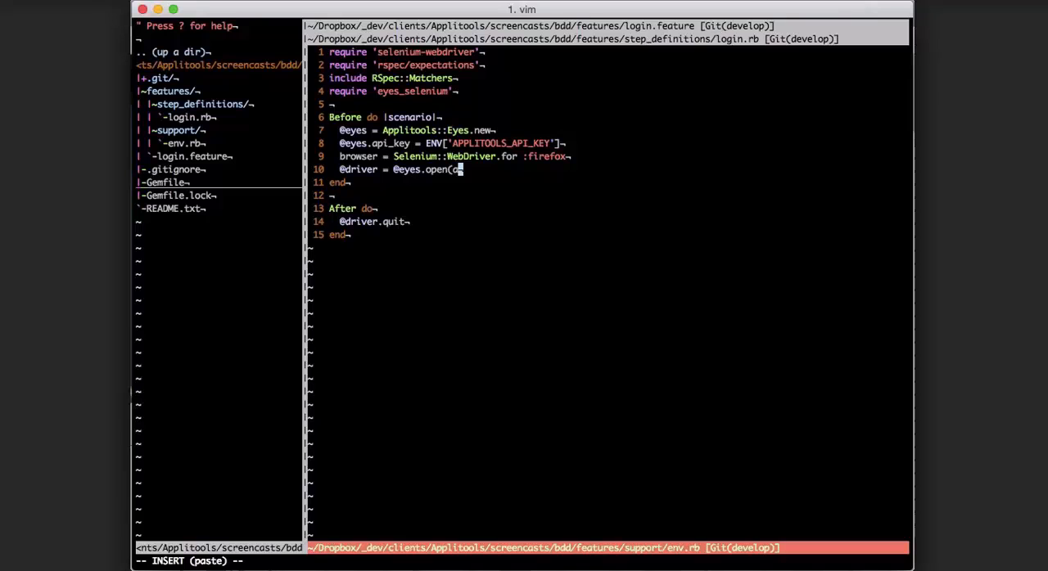
pyautogui.write('pp_name')
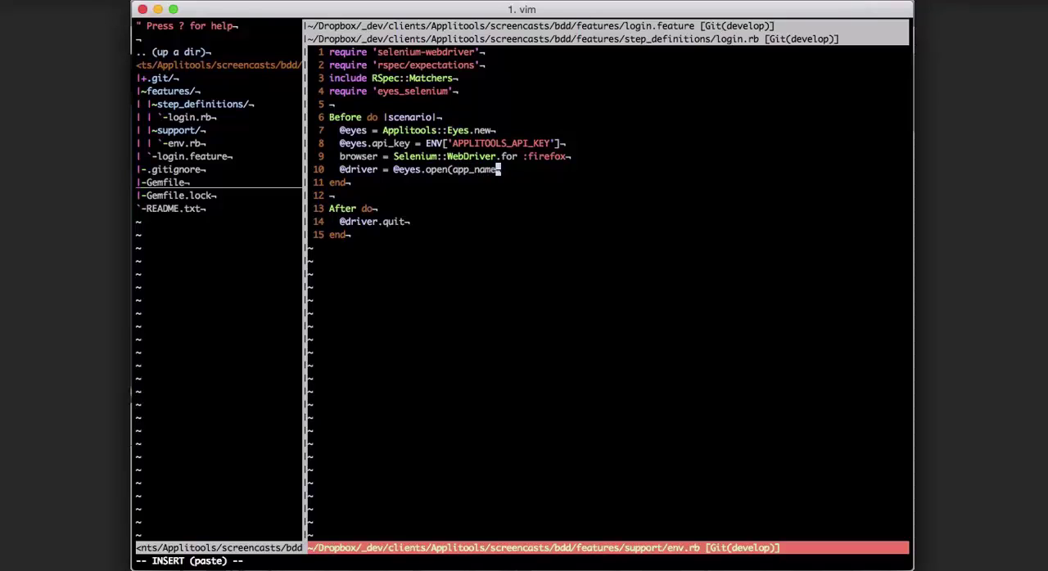
pyautogui.write(": 'the-internet")
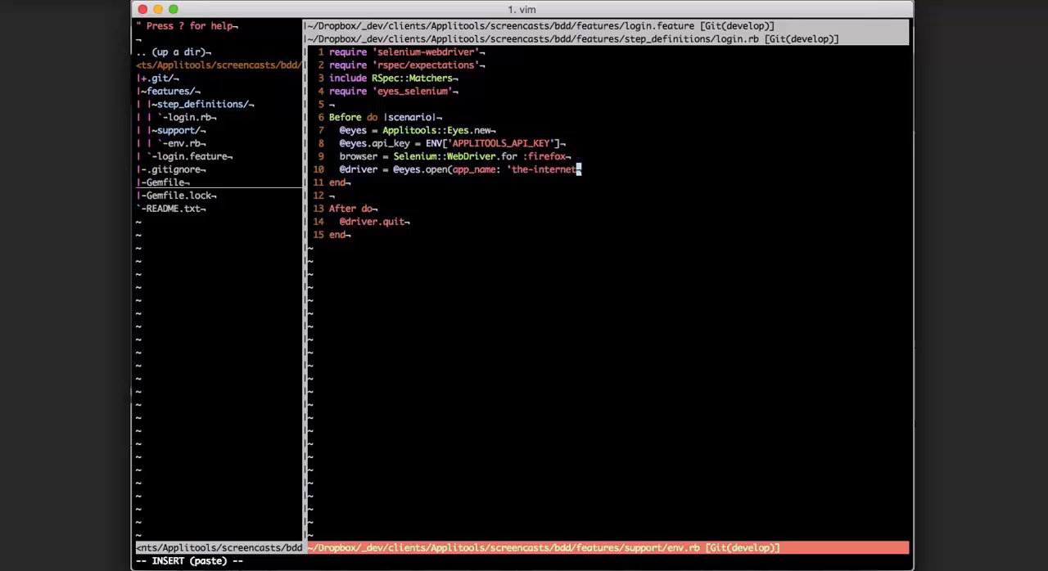
# - Complete the Eyes open call with test_name: scenario.name and driver: browser
pyautogui.write(', t')
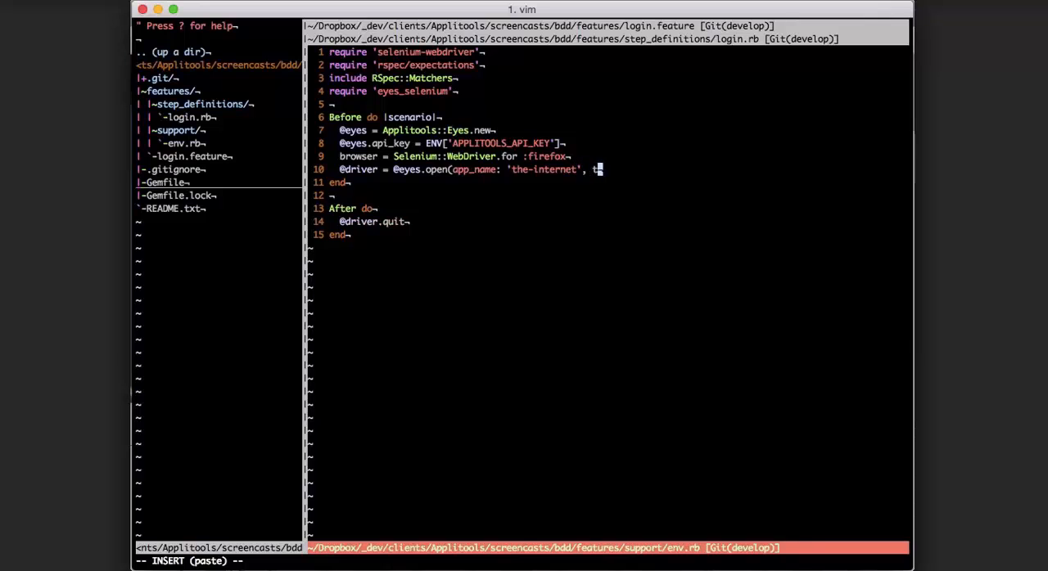
pyautogui.write('est_name:')
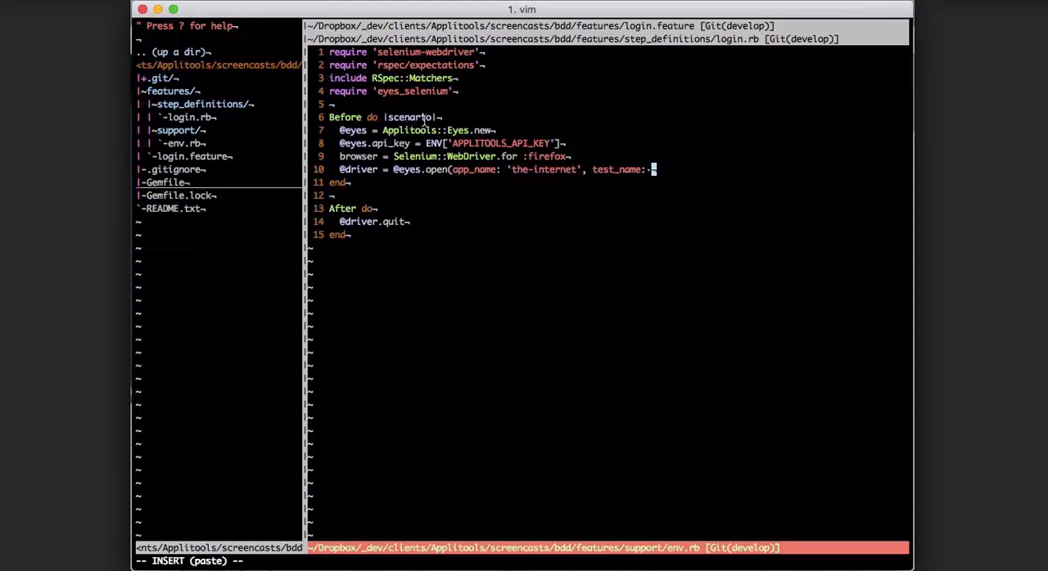
pyautogui.moveTo(552, 112)
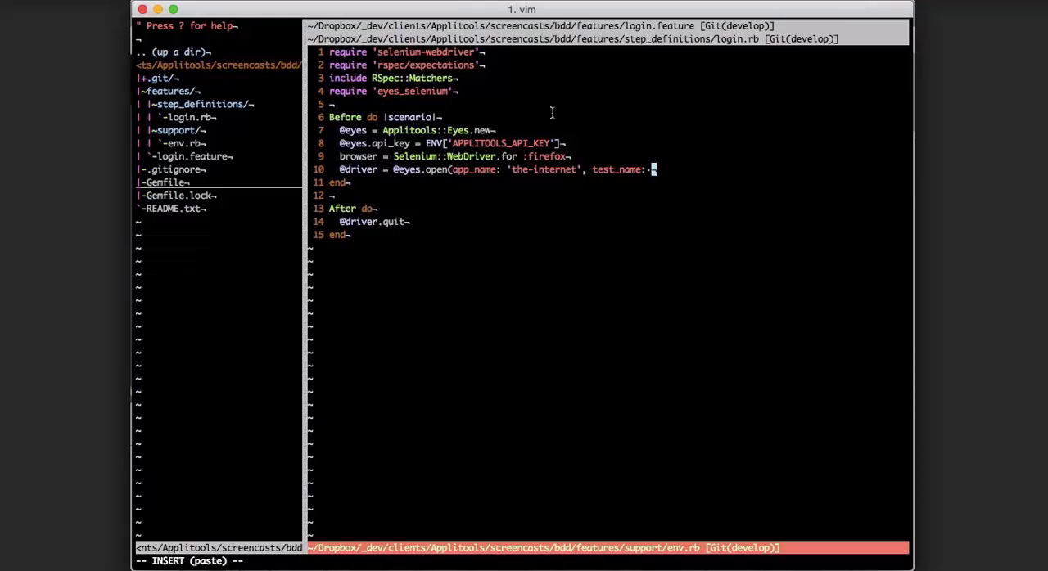
pyautogui.write('scenario')
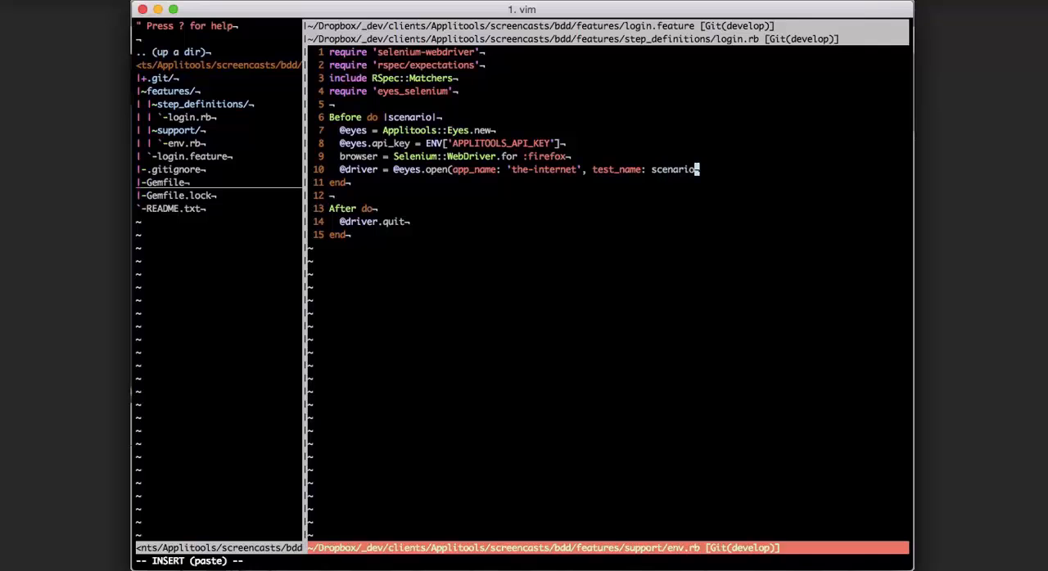
pyautogui.write('.')
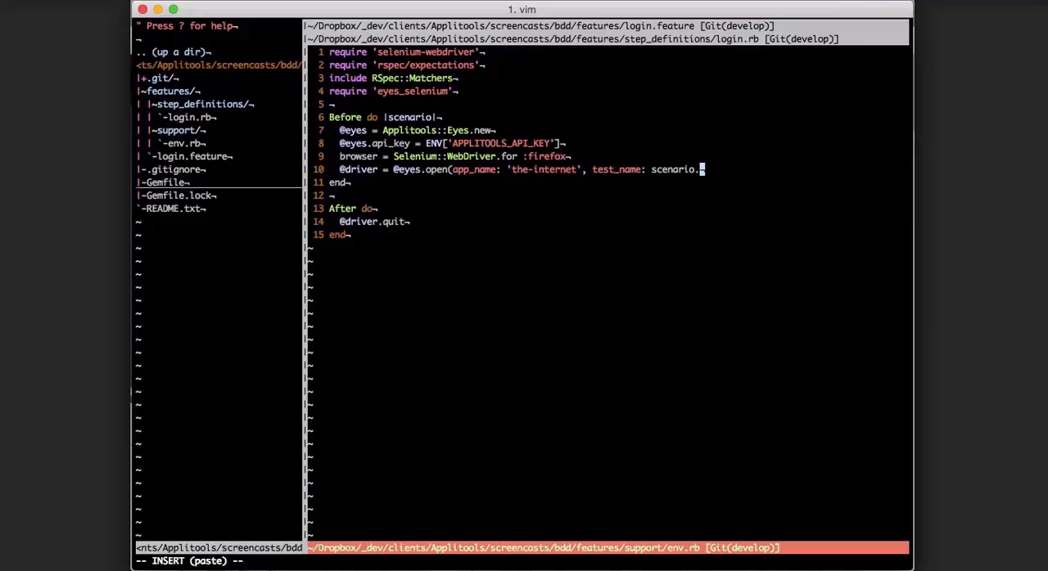
pyautogui.write('name')
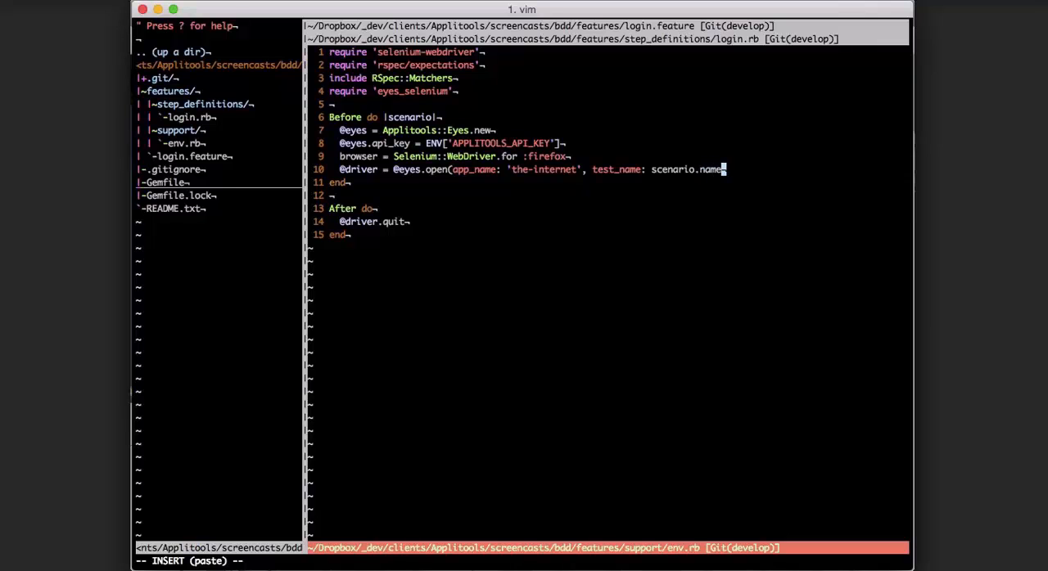
pyautogui.write('.')
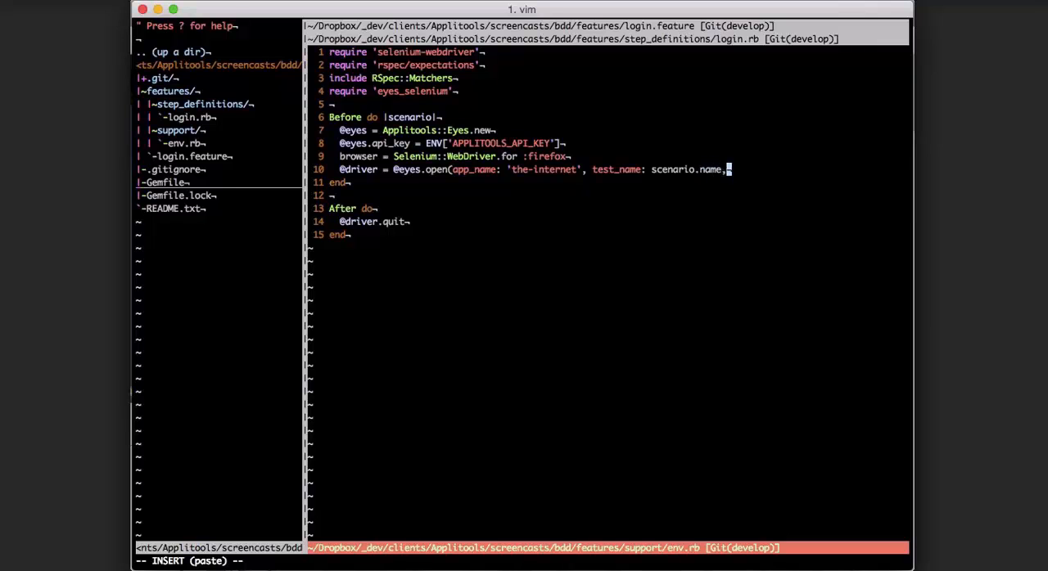
pyautogui.write('driver:')
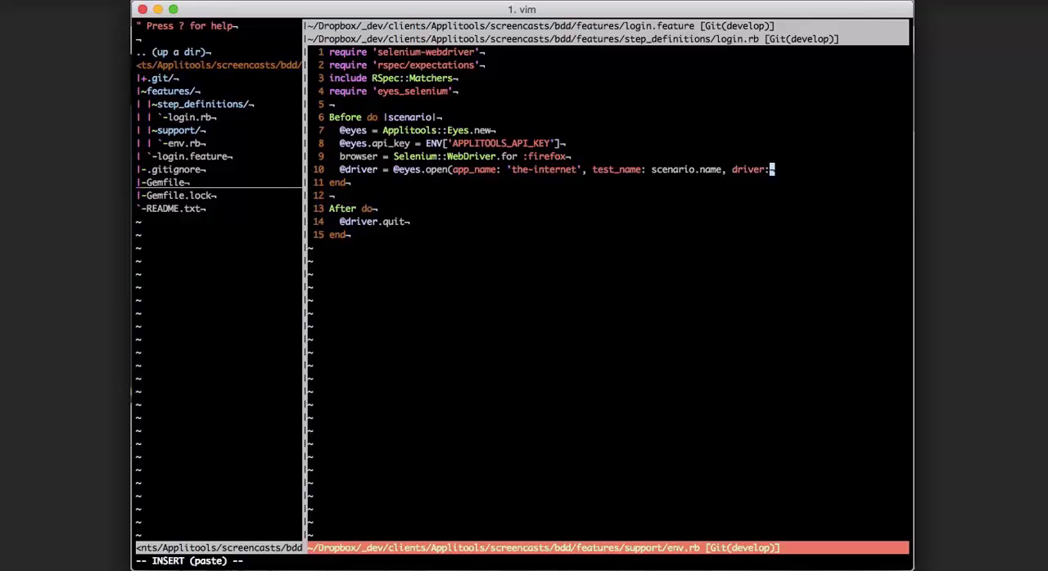
pyautogui.write('browser)')
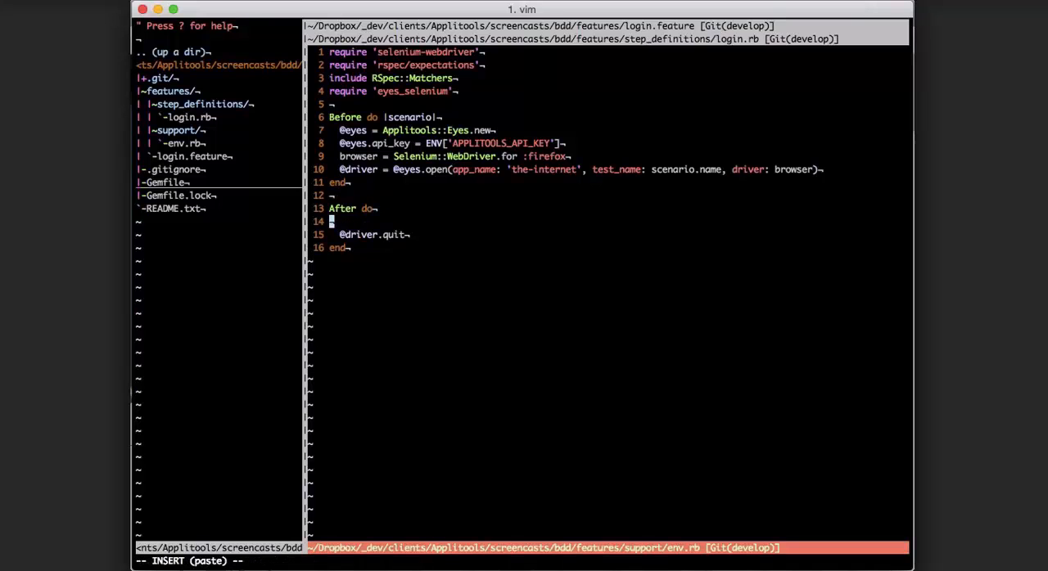
pyautogui.write('@e')
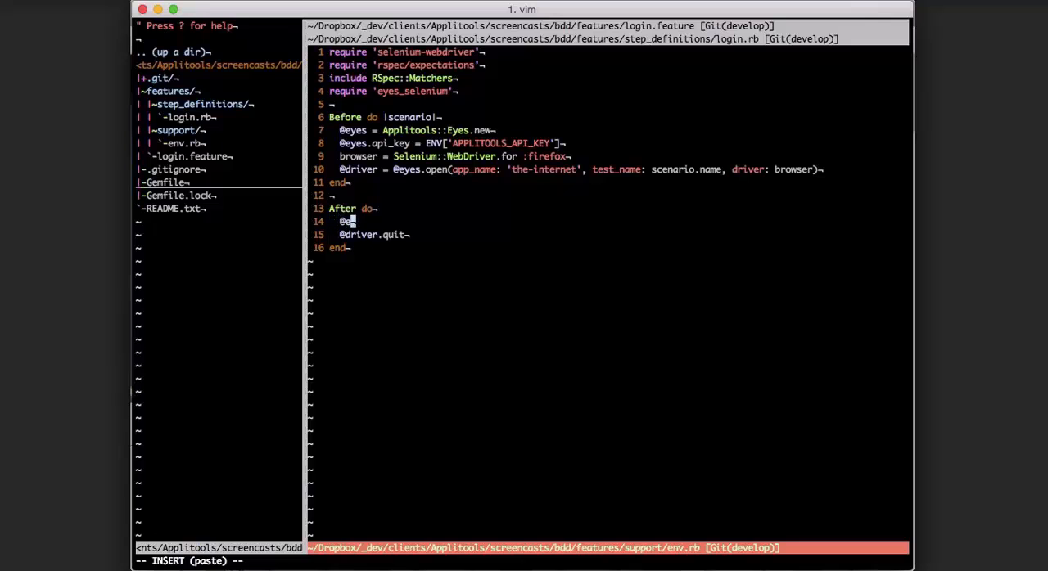
pyautogui.write('eyes.close')
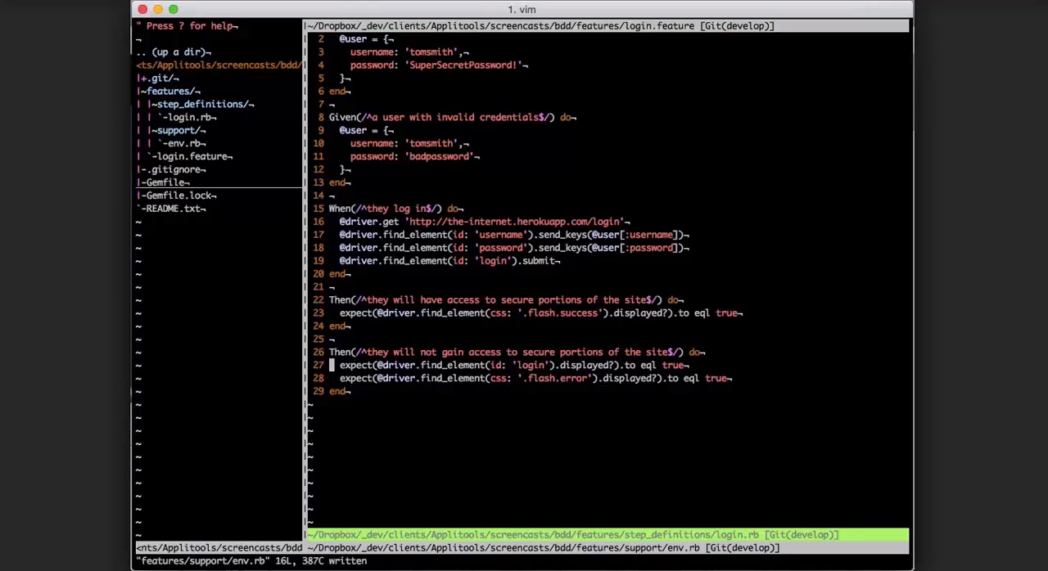
pyautogui.press('V')
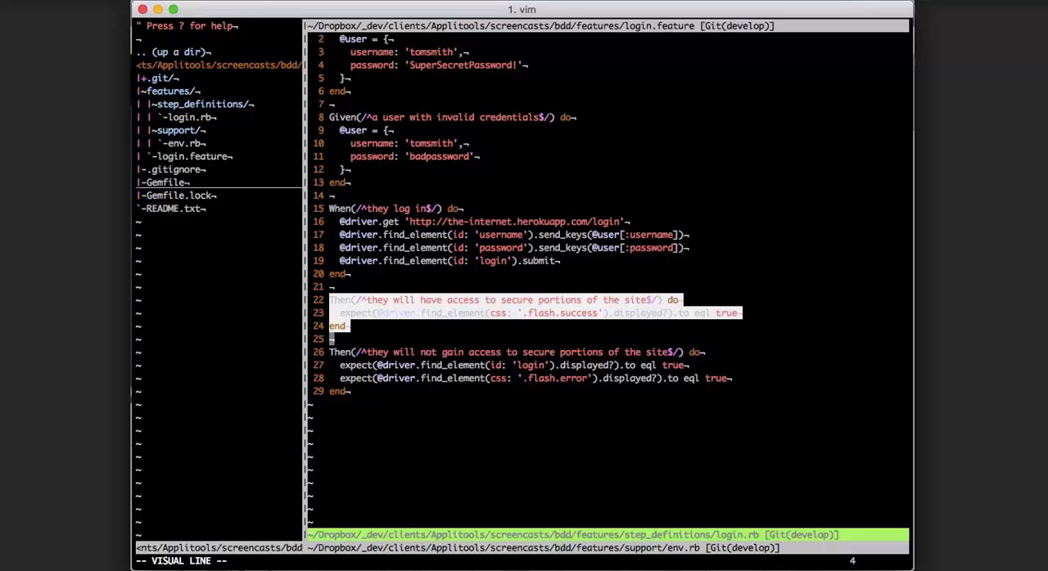
pyautogui.press('Escape')
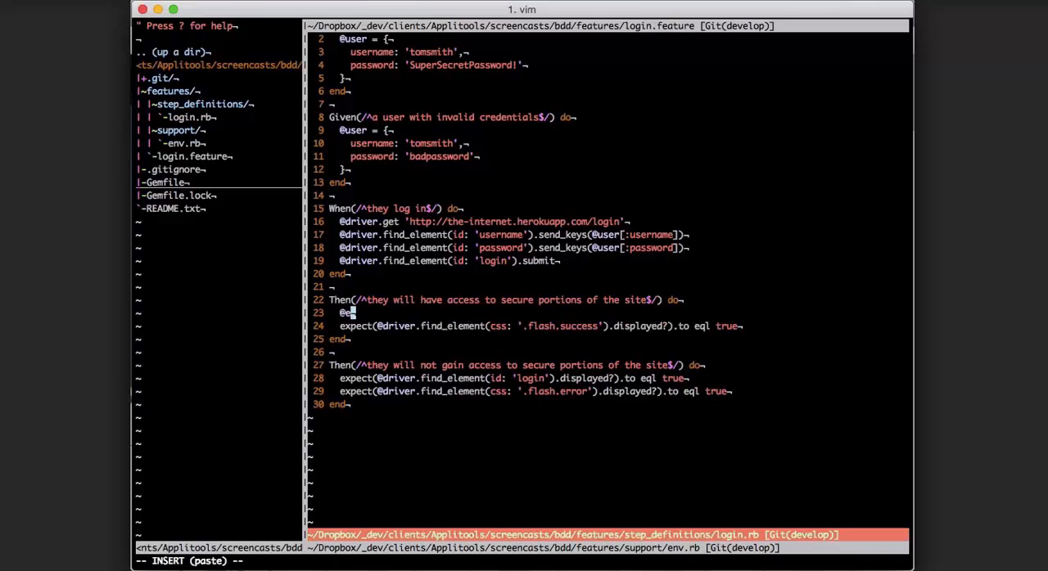
pyautogui.write('yes.')
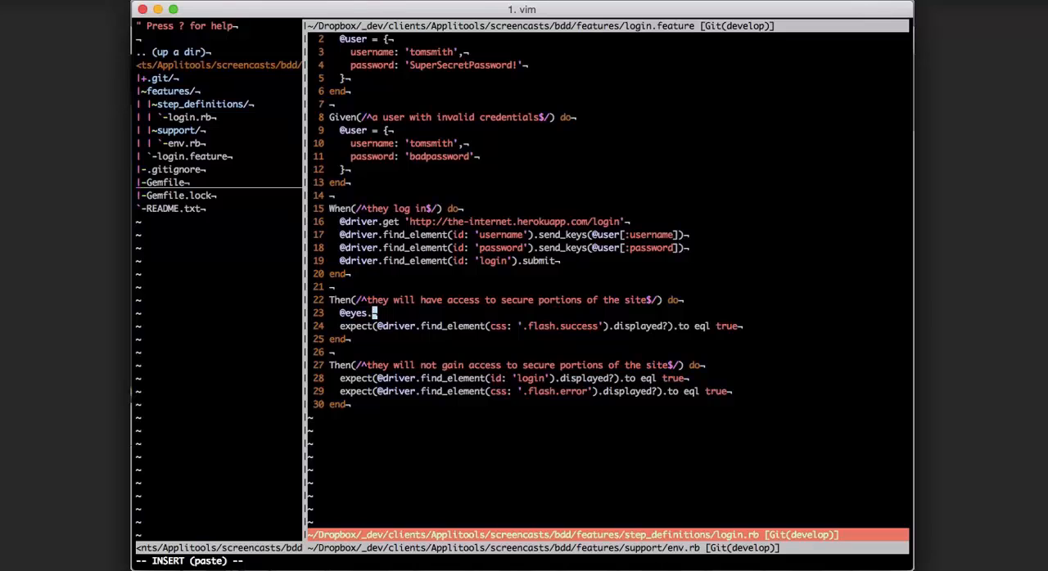
pyautogui.write('check_window')
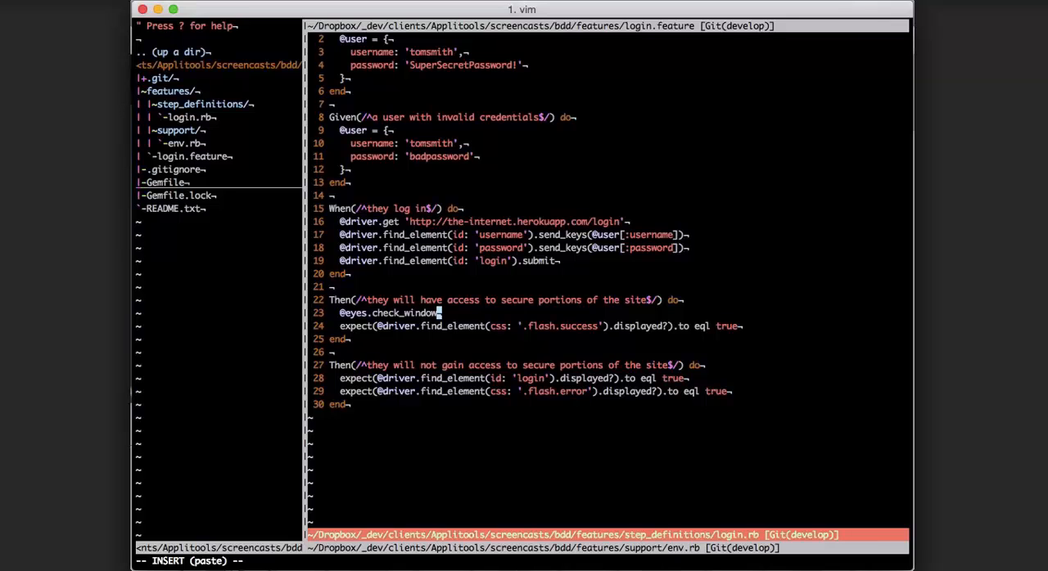
pyautogui.write('(')
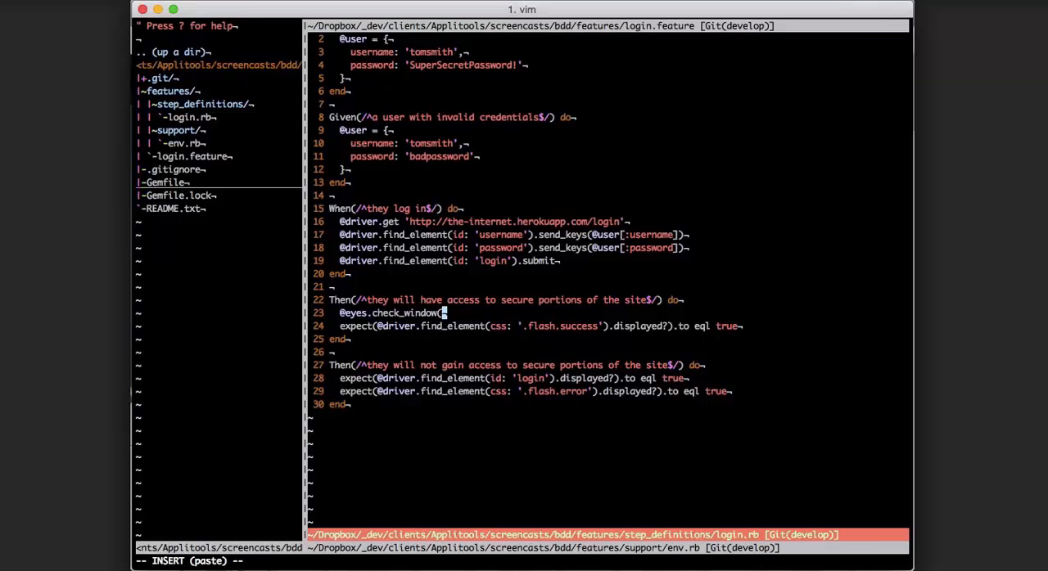
pyautogui.write("'")
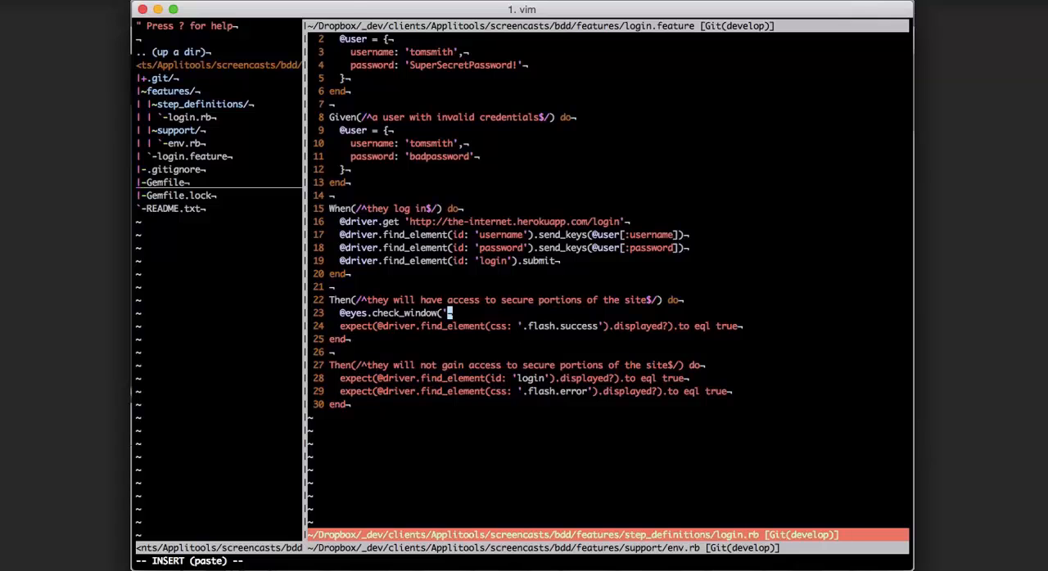
pyautogui.moveTo(488, 294)
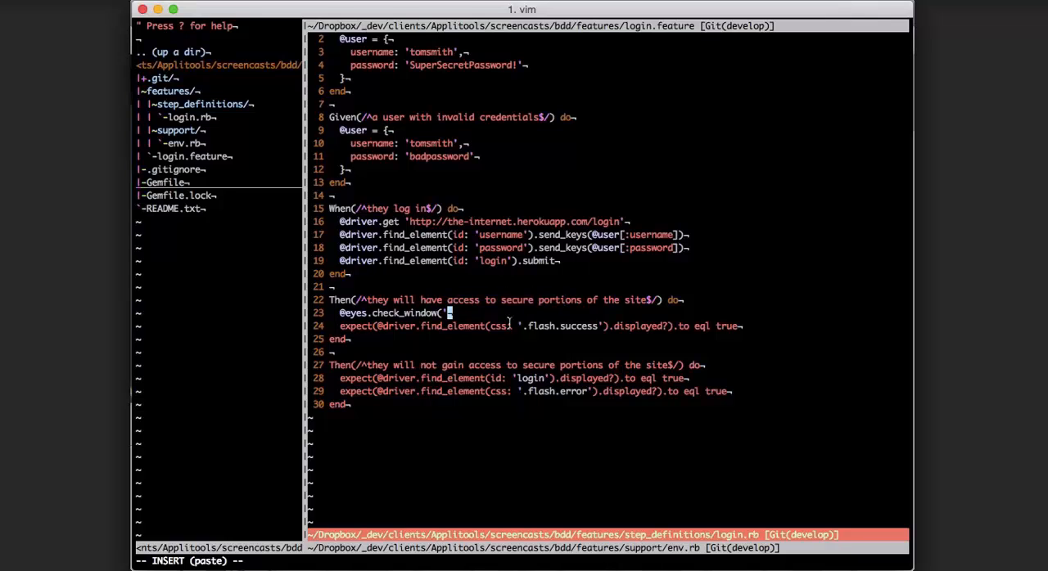
pyautogui.write("Logged In')")
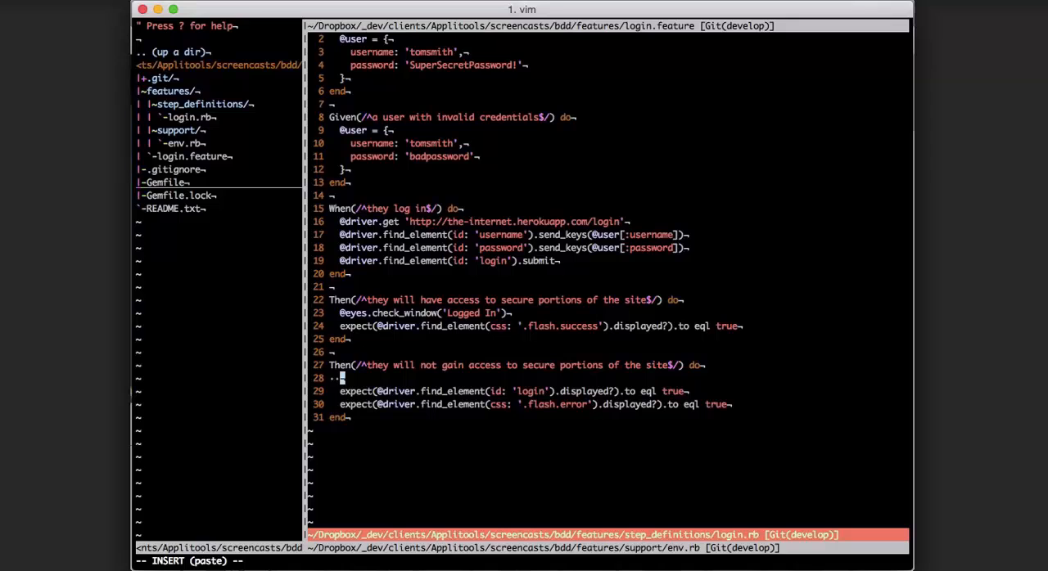
# - Add an Eyes 'Not Logged In' window check to the other Then step and exit Vim
pyautogui.write('@eyes.chek')
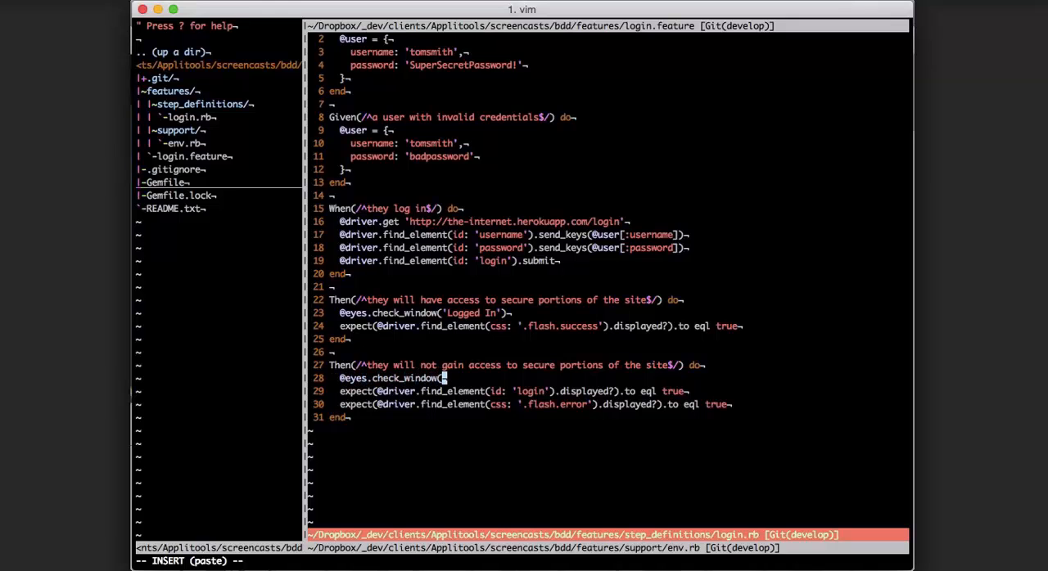
pyautogui.write("'Not Logge")
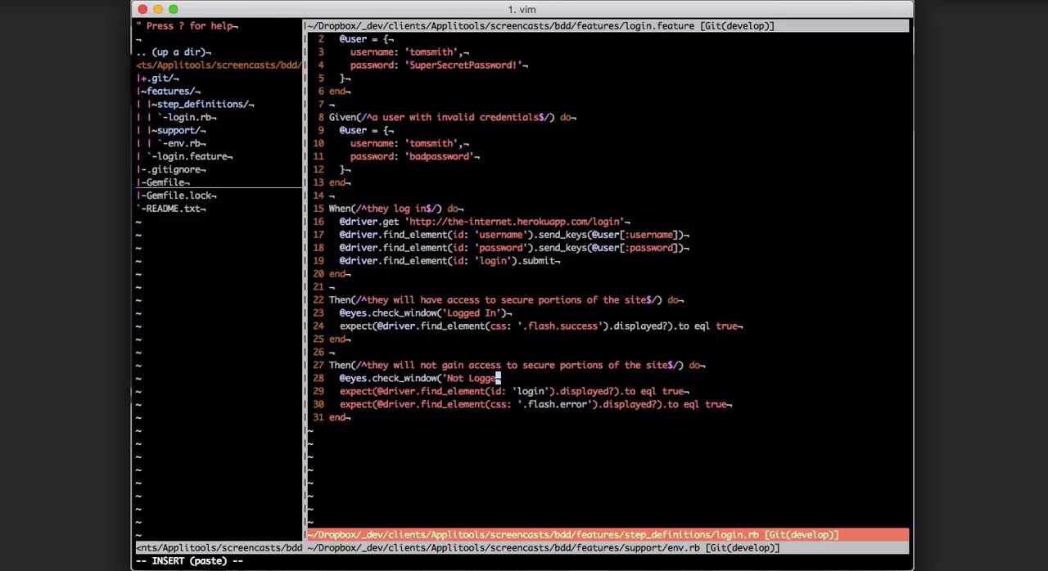
pyautogui.press('Escape')
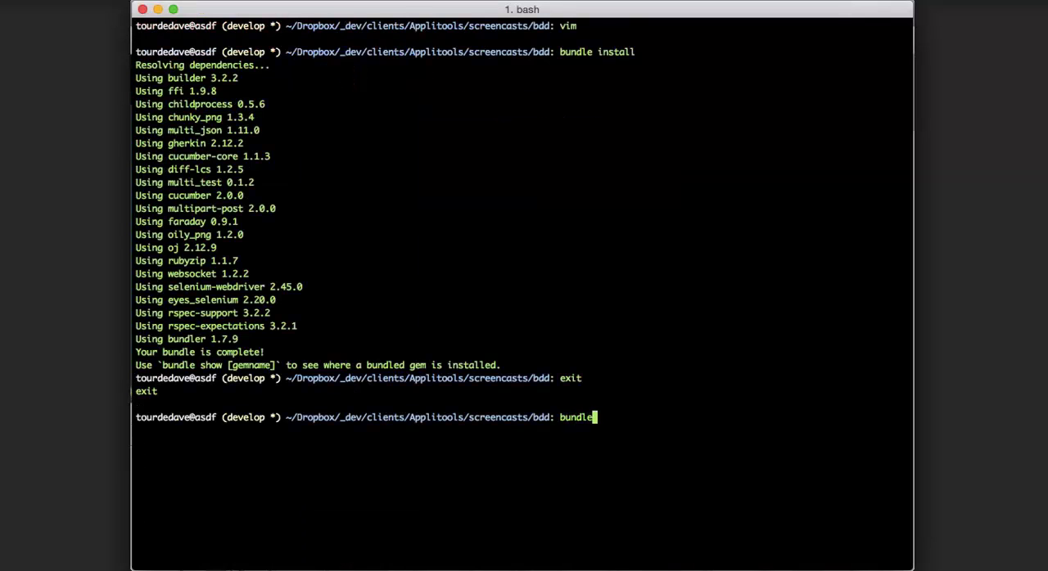
# - Run bundle exec cucumber, then view the login results in the Applitools Eyes dashboard
pyautogui.write('exec')
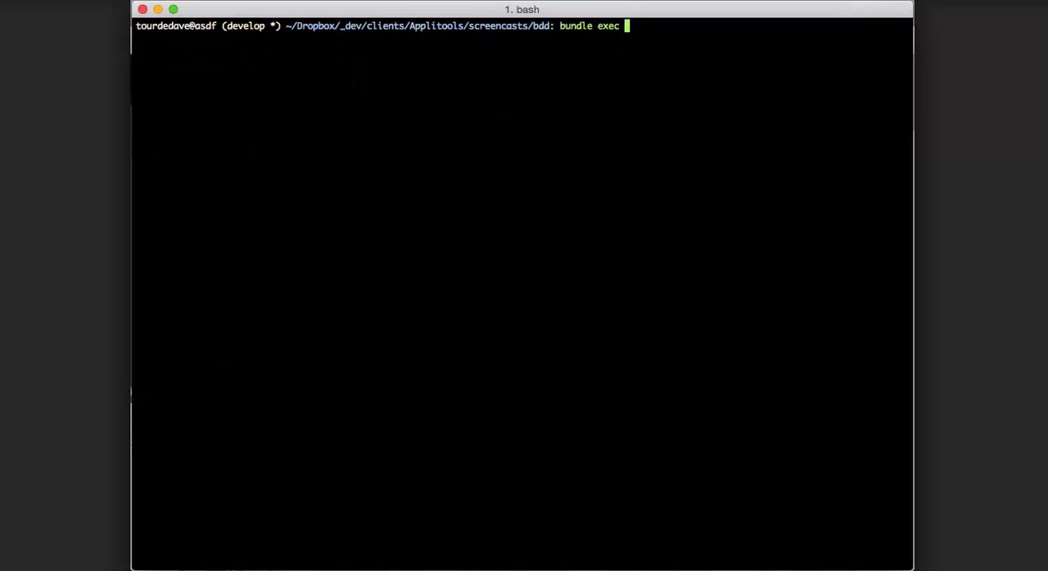
pyautogui.write('cucumber')
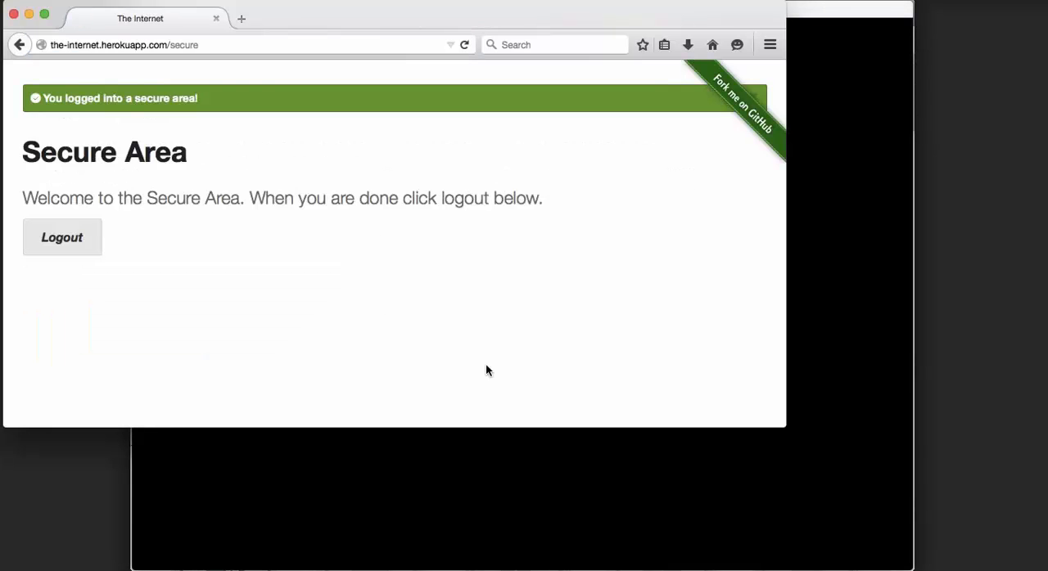
pyautogui.click(62, 238)
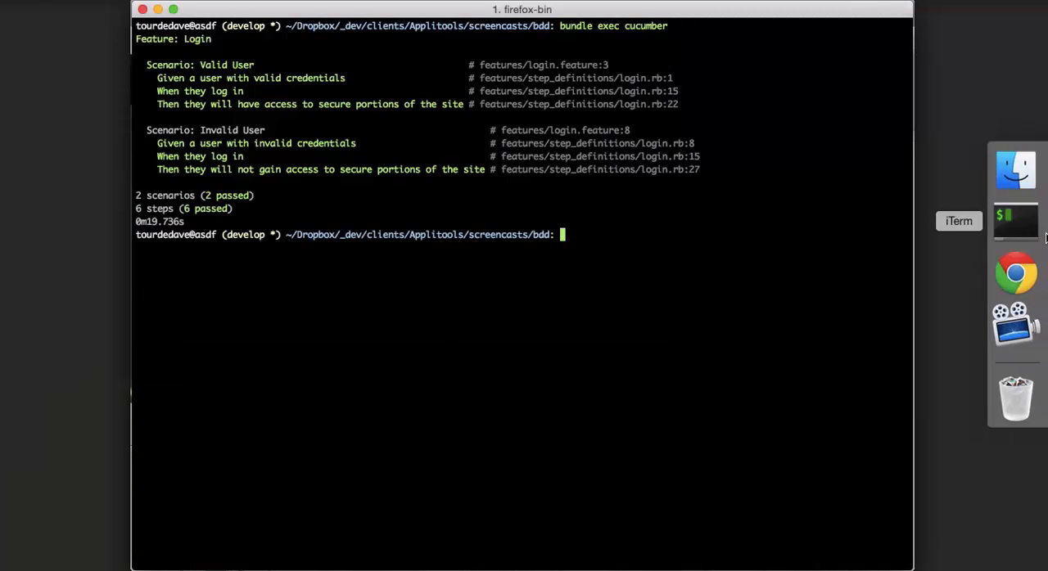
pyautogui.click(1019, 286)
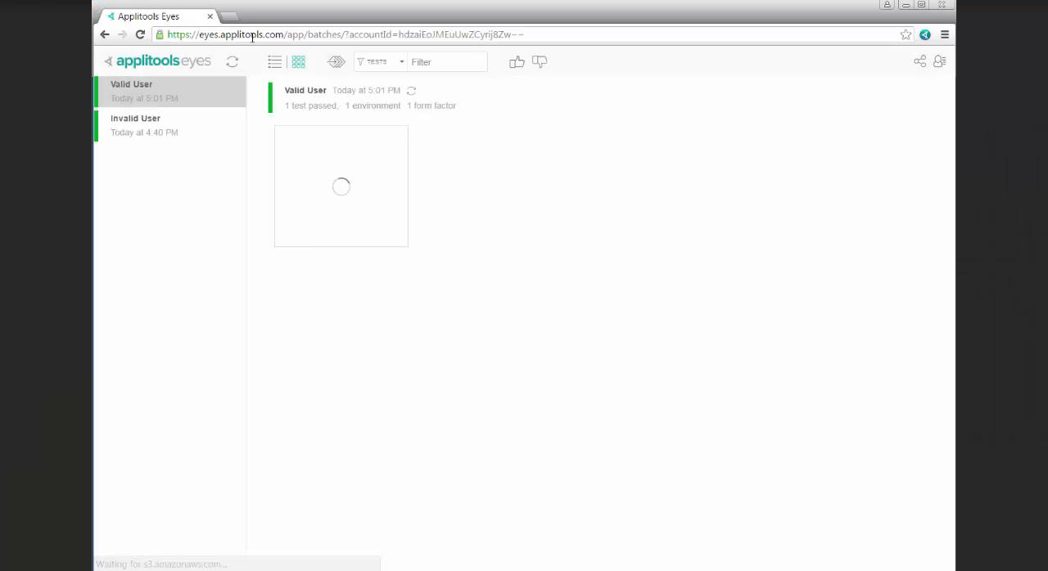